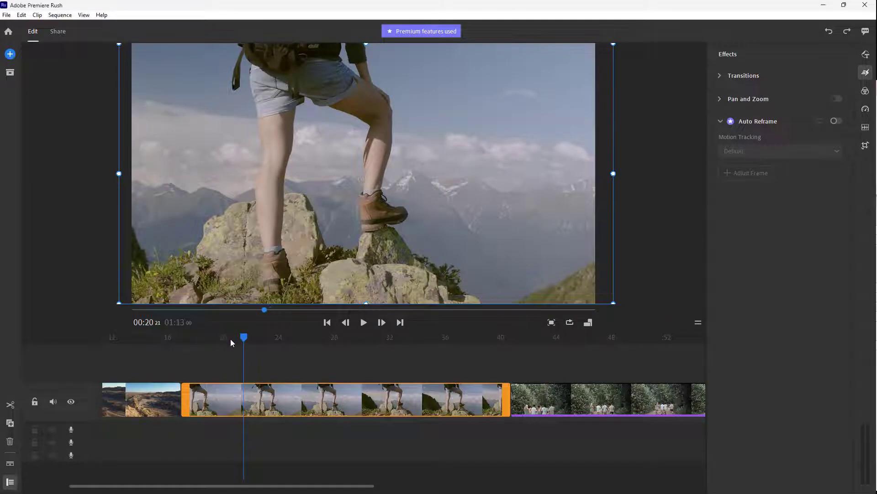
Switch the project aspect ratio to 9:16 vertical portrait.
{"action": "left_click", "coordinate": [363, 322]}
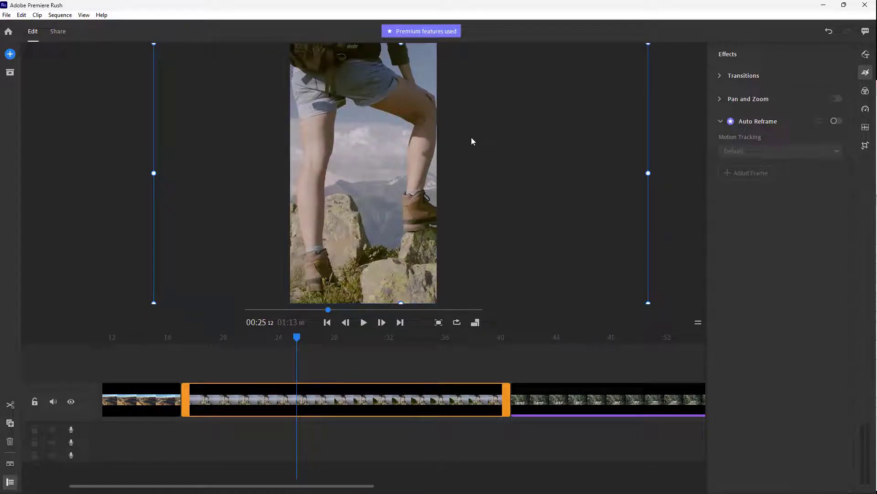
Enable the Auto Reframe toggle for the hiking clip in the Effects panel.
{"action": "left_click", "coordinate": [865, 73]}
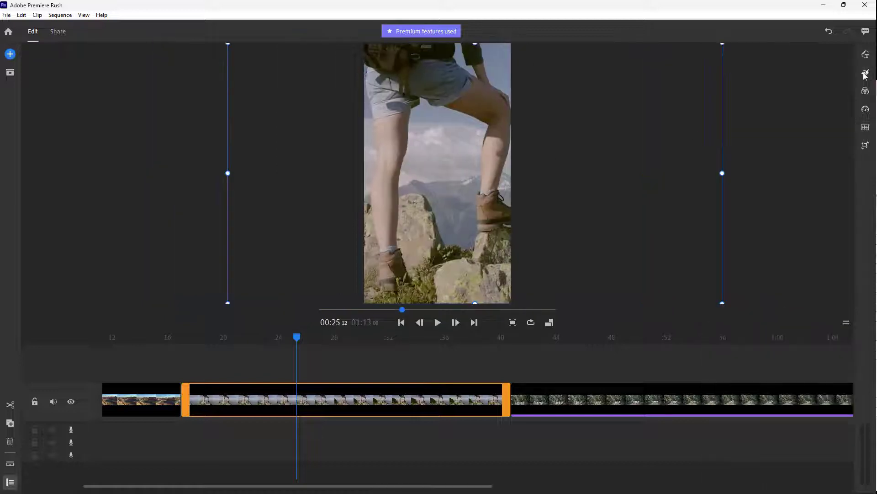
{"action": "left_click", "coordinate": [865, 73]}
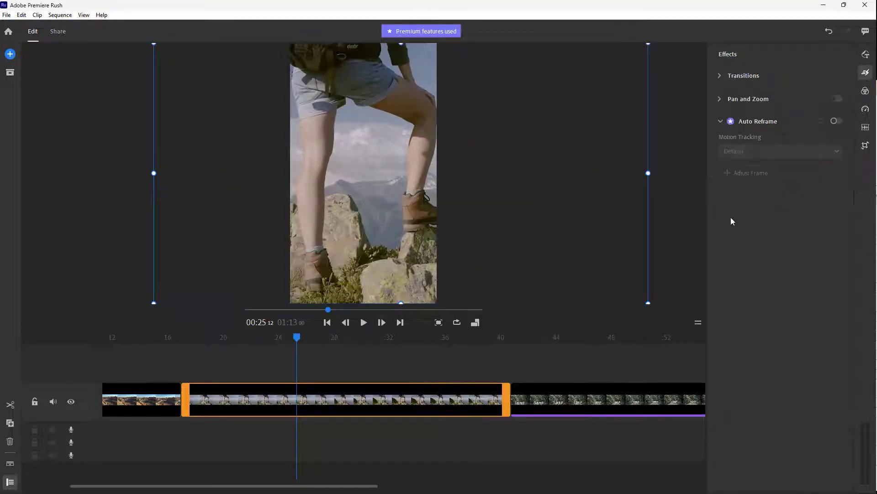
{"action": "mouse_move", "coordinate": [722, 120]}
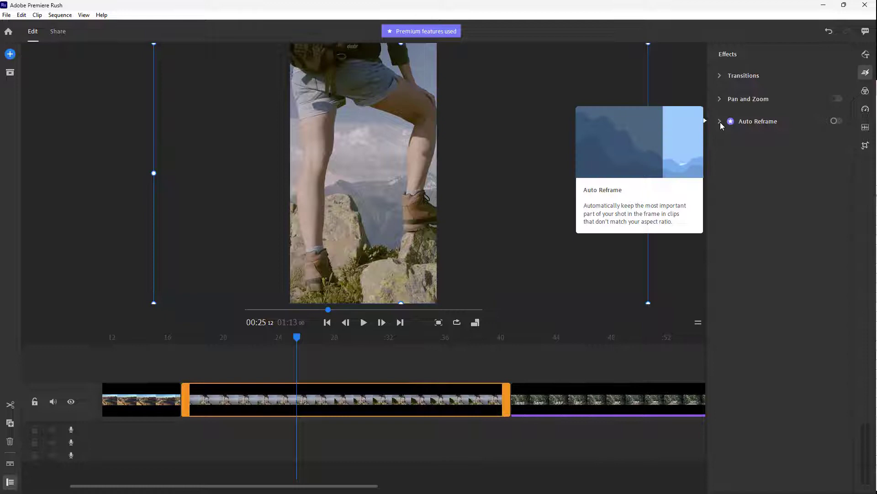
{"action": "left_click", "coordinate": [721, 120]}
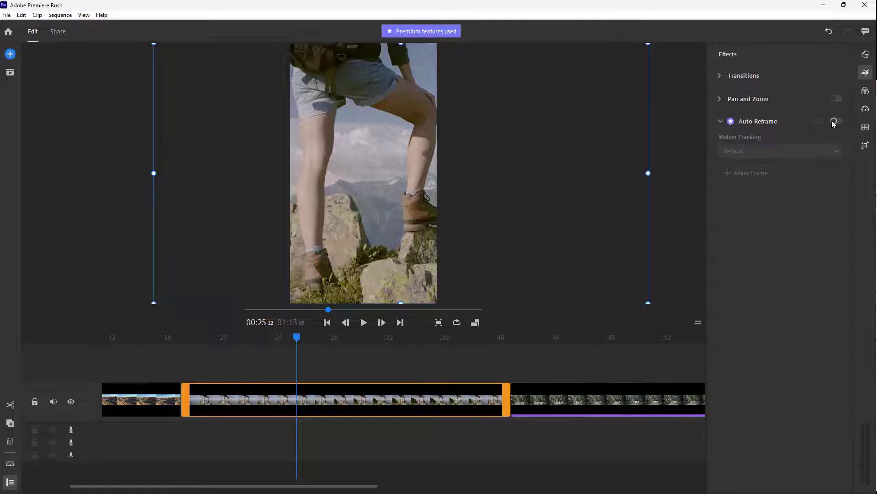
{"action": "left_click", "coordinate": [837, 120]}
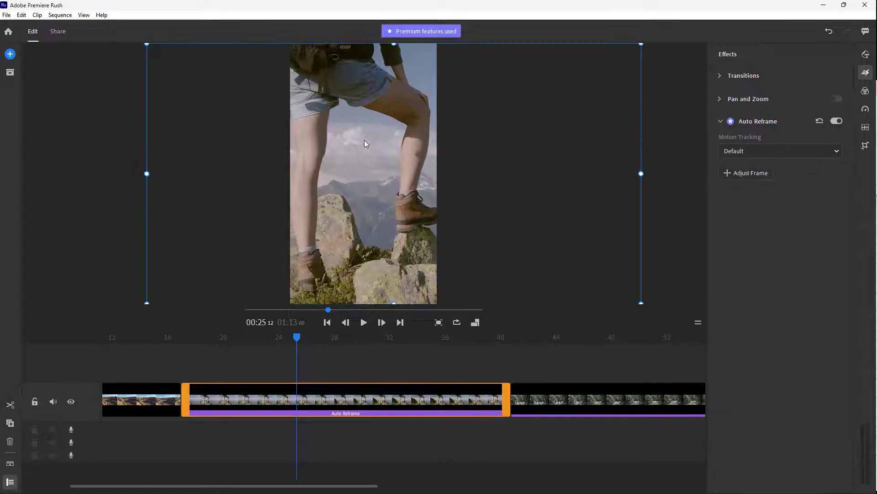
Set Auto Reframe Motion Tracking to Slower and play the clip to preview.
{"action": "left_click", "coordinate": [779, 151]}
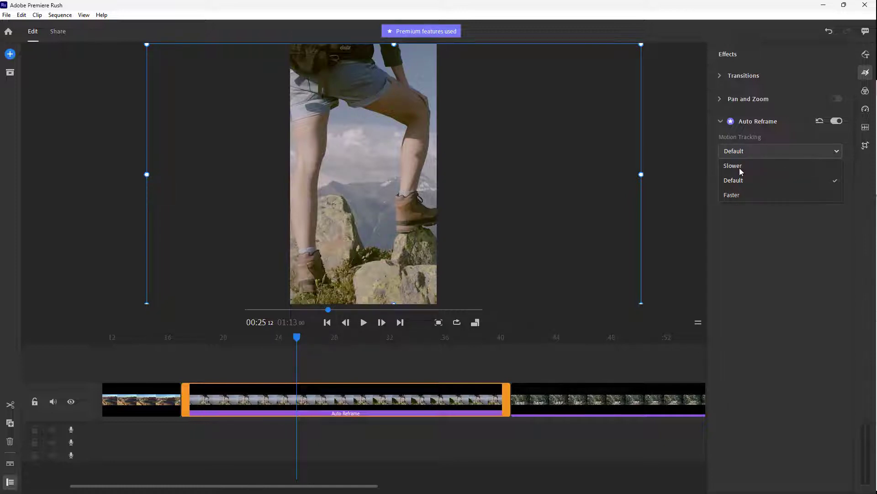
{"action": "mouse_move", "coordinate": [736, 186]}
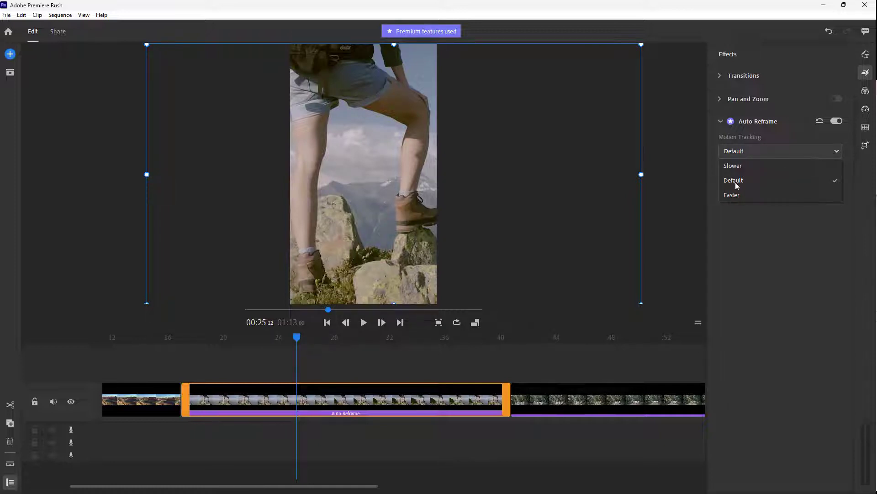
{"action": "left_click", "coordinate": [732, 166]}
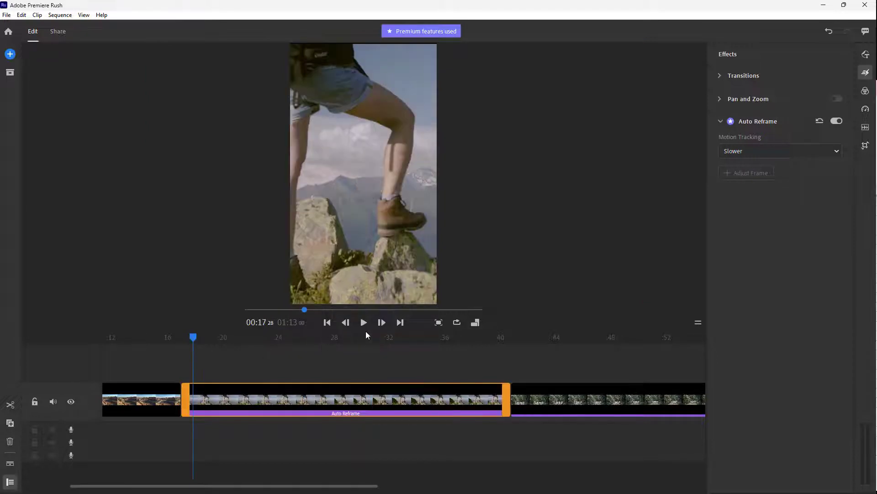
{"action": "left_click", "coordinate": [363, 322]}
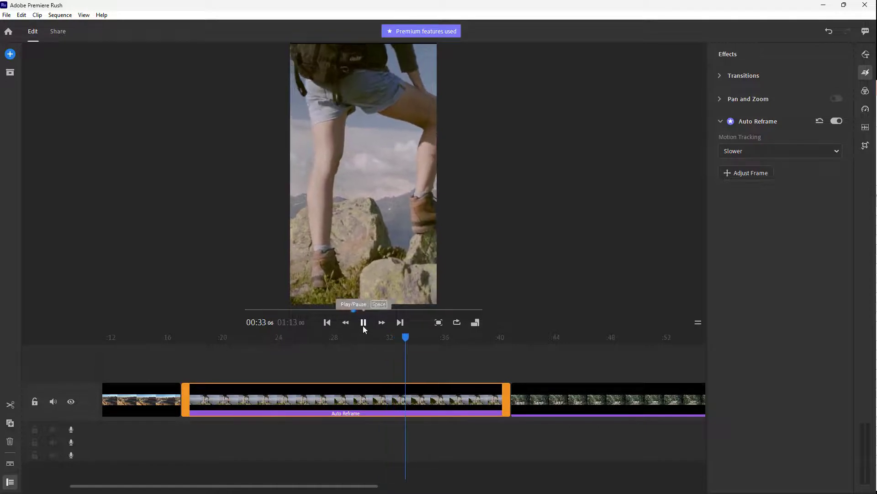
Pause playback and bring up Adjust Frame for the reframed clip.
{"action": "left_click", "coordinate": [363, 322]}
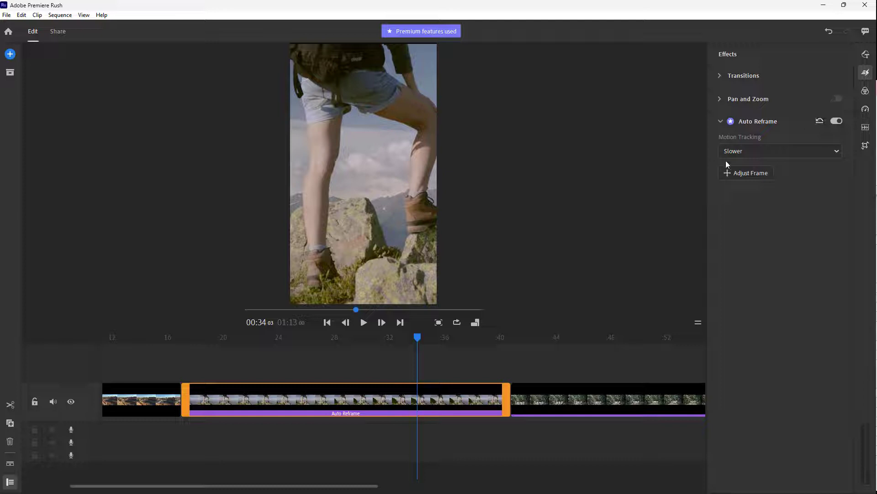
{"action": "left_click", "coordinate": [745, 173]}
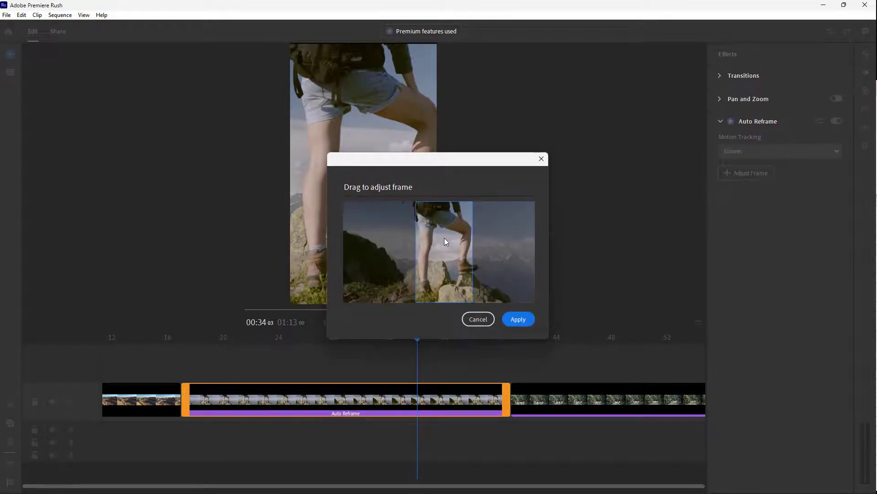
Apply three manual frame position adjustments, then reselect the hiking clip.
{"action": "left_click", "coordinate": [517, 319]}
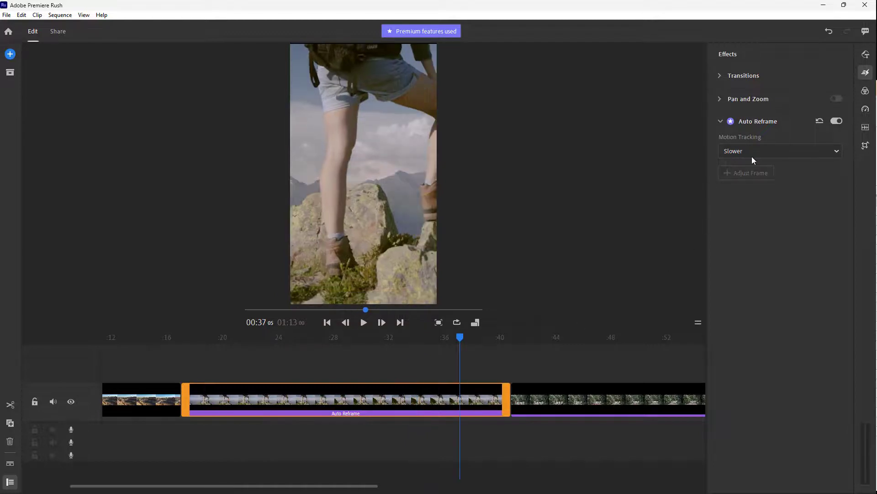
{"action": "left_click", "coordinate": [749, 173]}
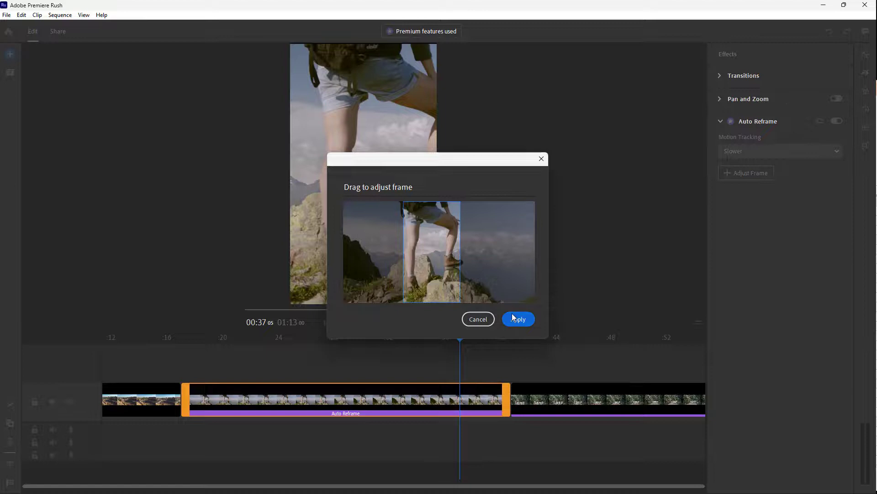
{"action": "left_click", "coordinate": [518, 319]}
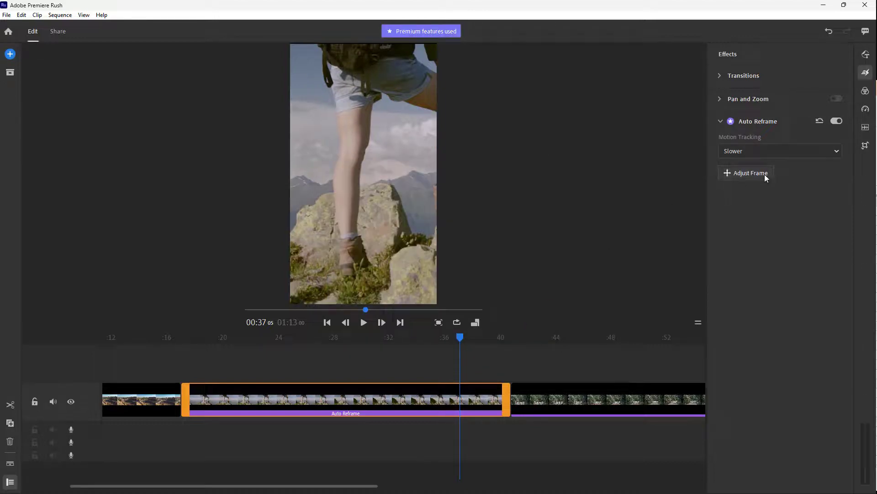
{"action": "left_click", "coordinate": [749, 173]}
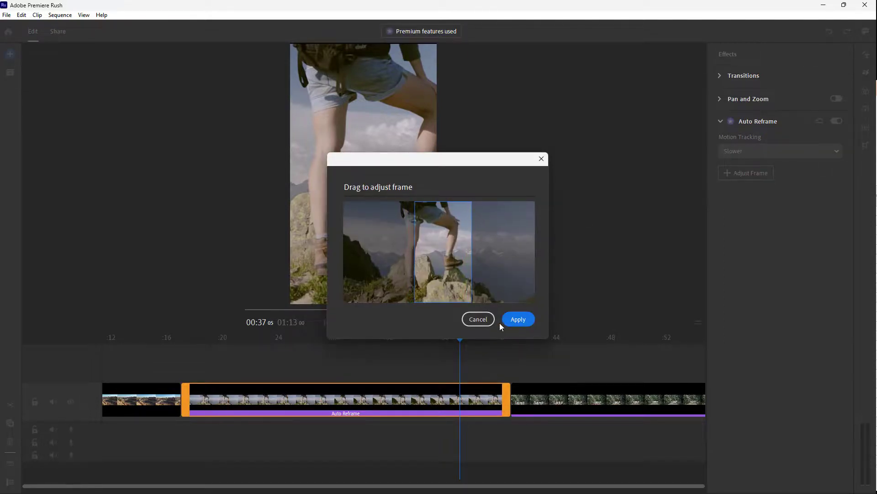
{"action": "left_click", "coordinate": [517, 319]}
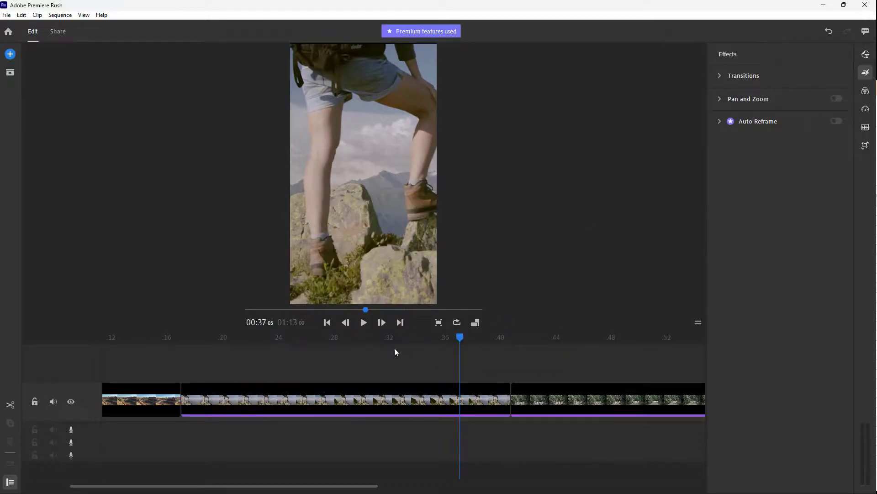
{"action": "left_click", "coordinate": [836, 121]}
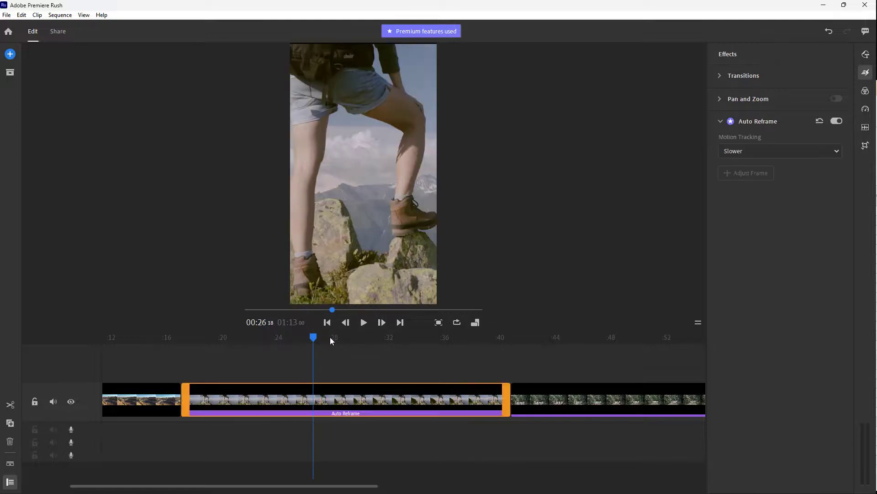